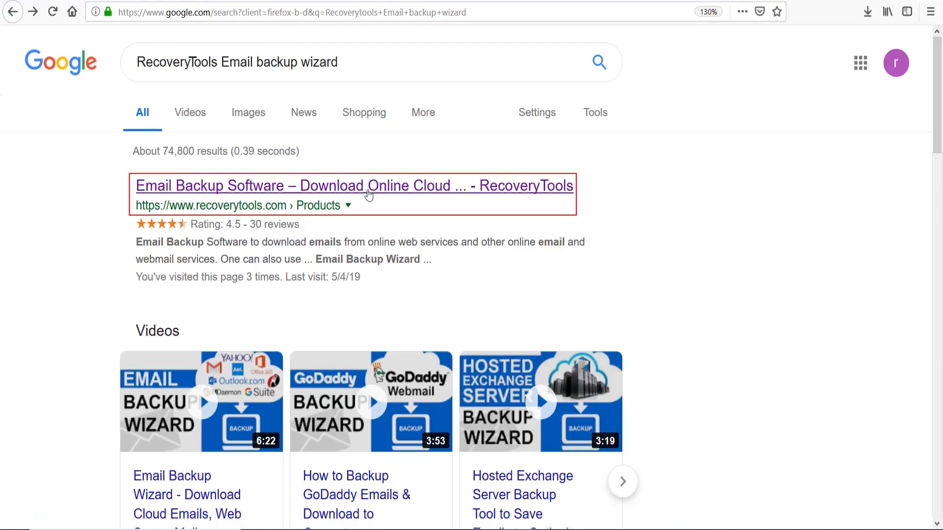
mouse_move(362, 192)
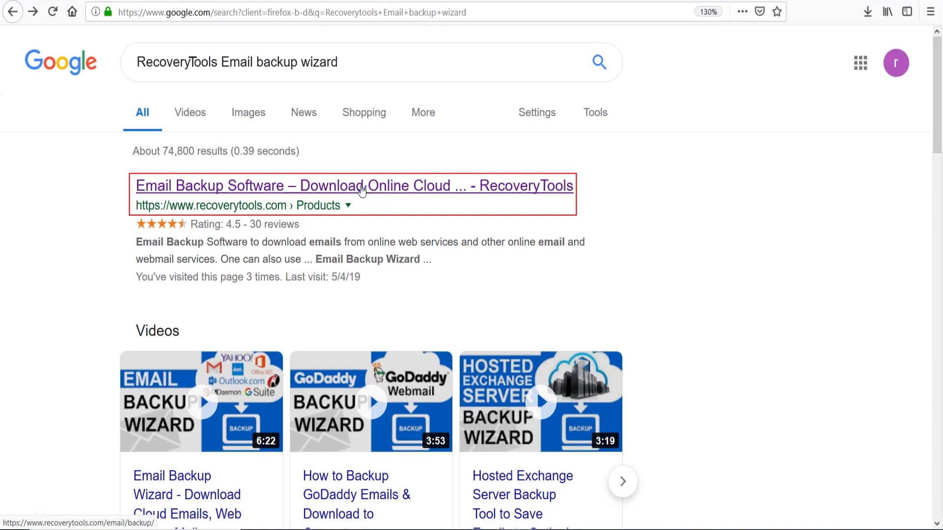
Download the setup-email-backup installer from the RecoveryTools page and open it from Downloads
click(354, 185)
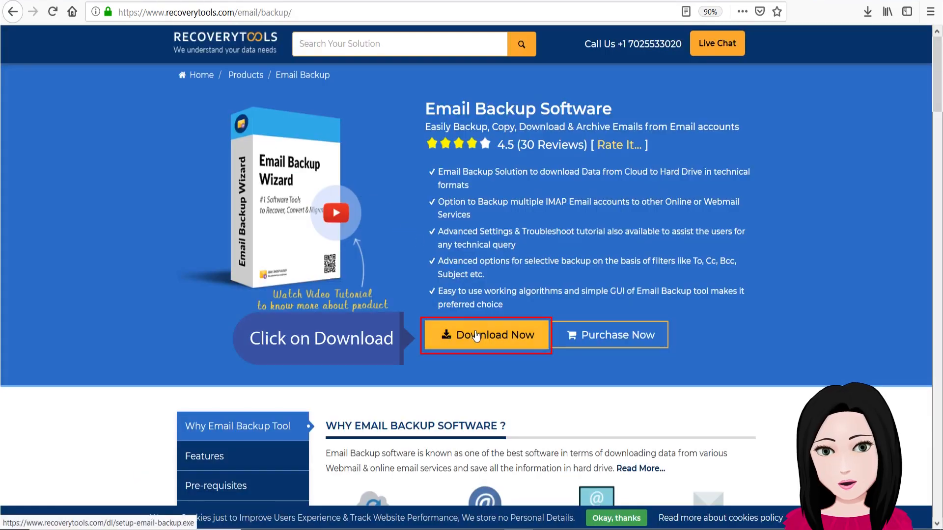
click(486, 335)
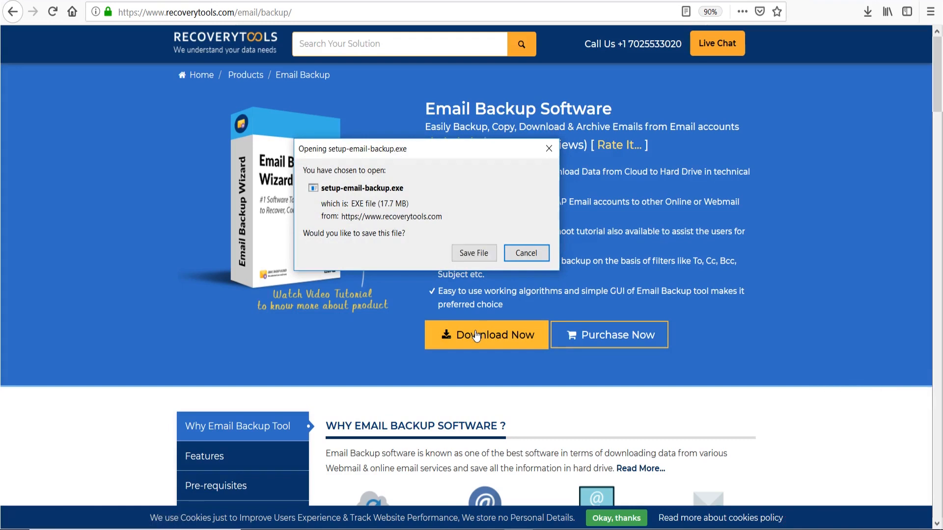
click(525, 253)
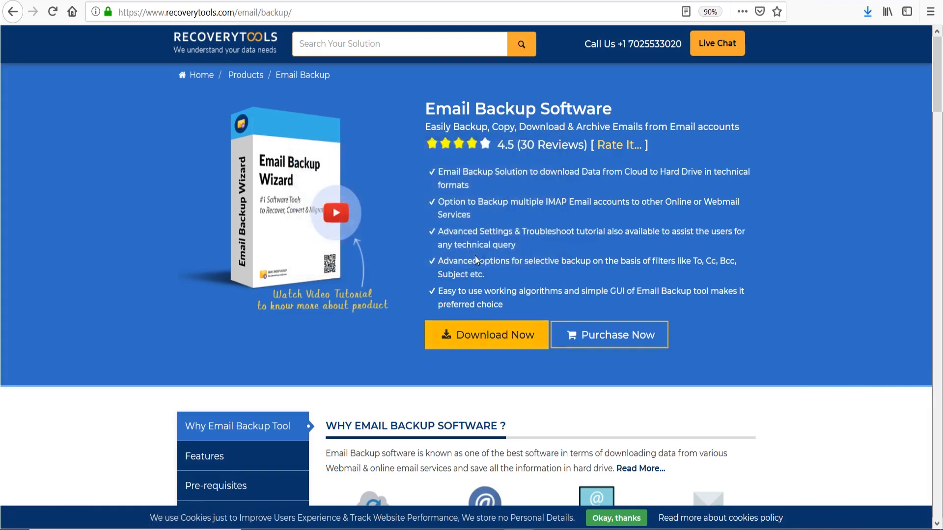
mouse_move(623, 195)
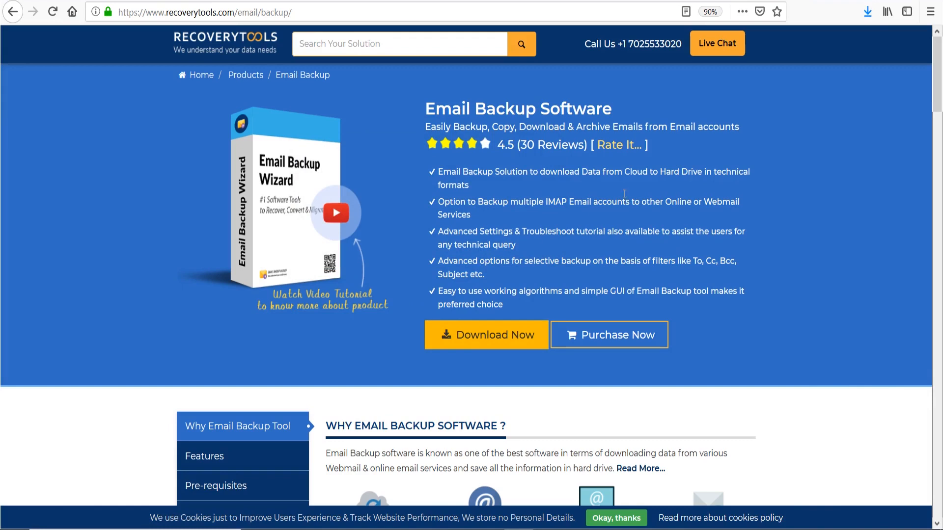
mouse_move(867, 11)
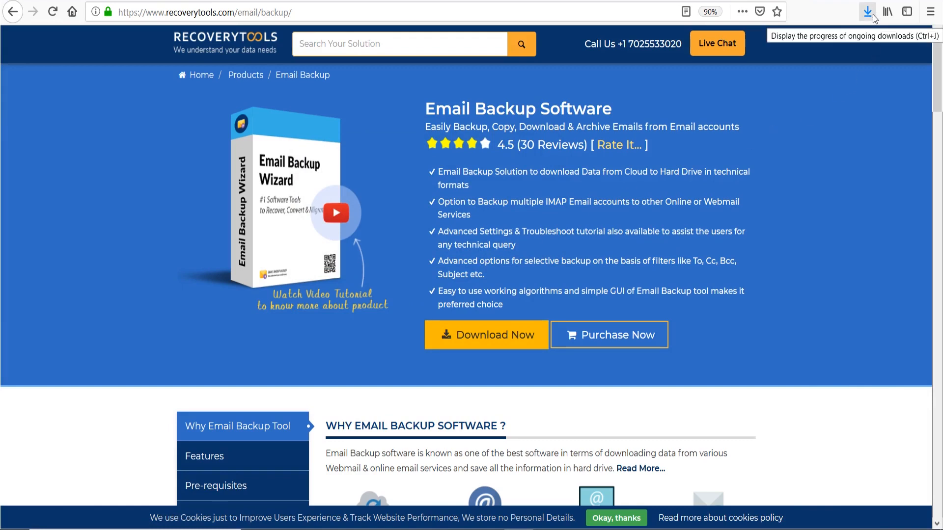
click(867, 11)
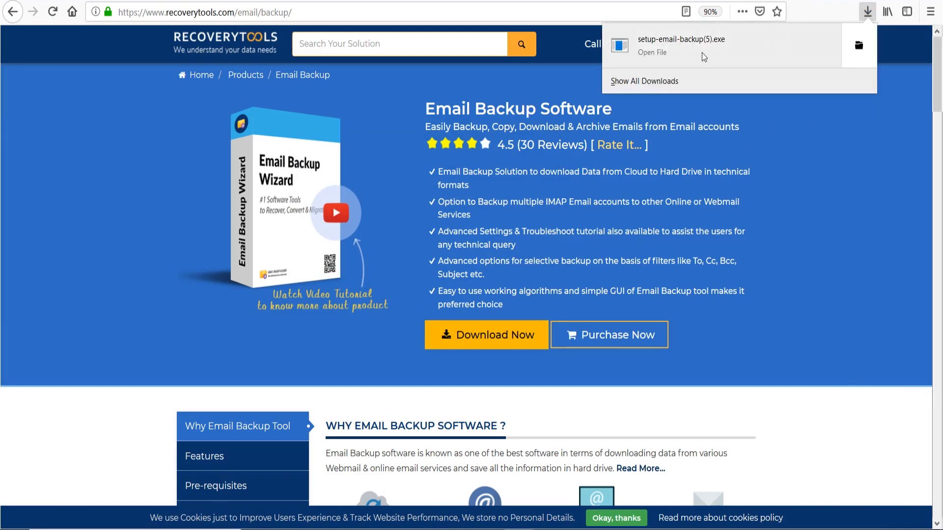
click(652, 53)
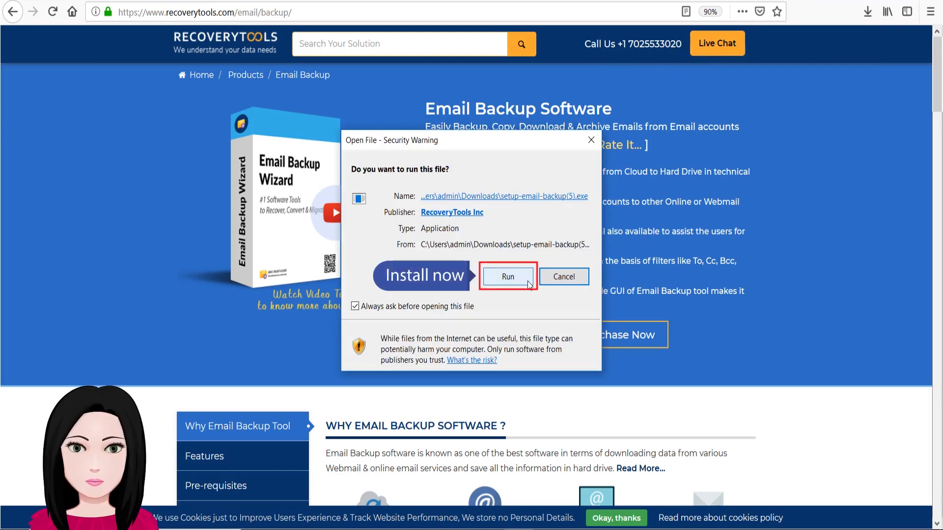
Run the installer, accept the license, install Email Backup Wizard and launch it
click(506, 277)
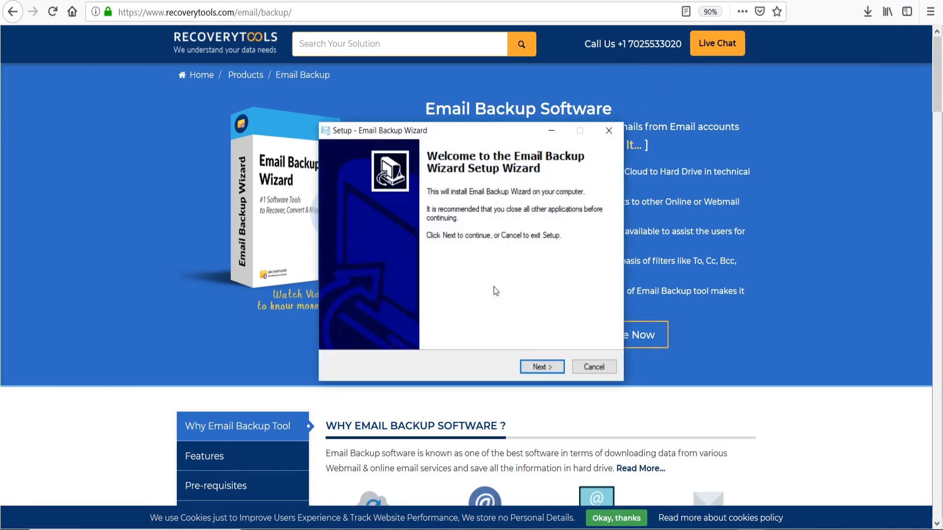
click(541, 367)
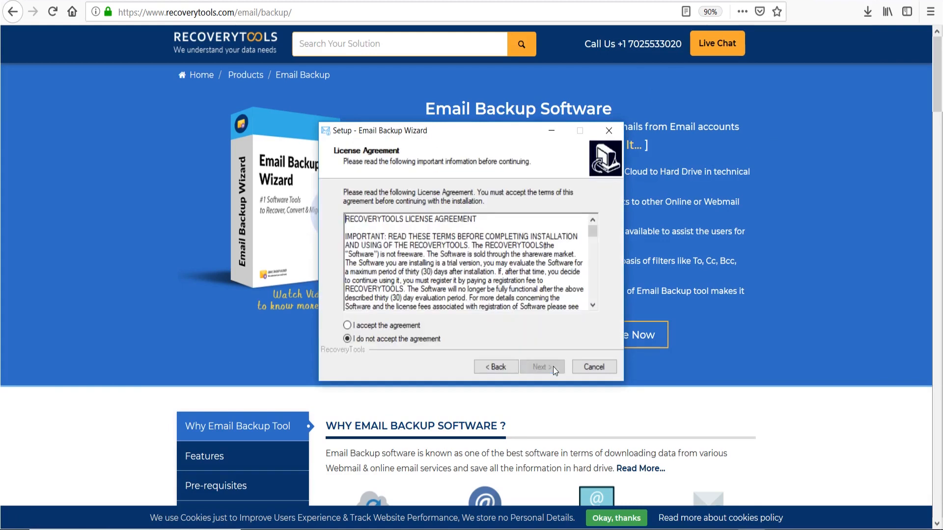
click(347, 325)
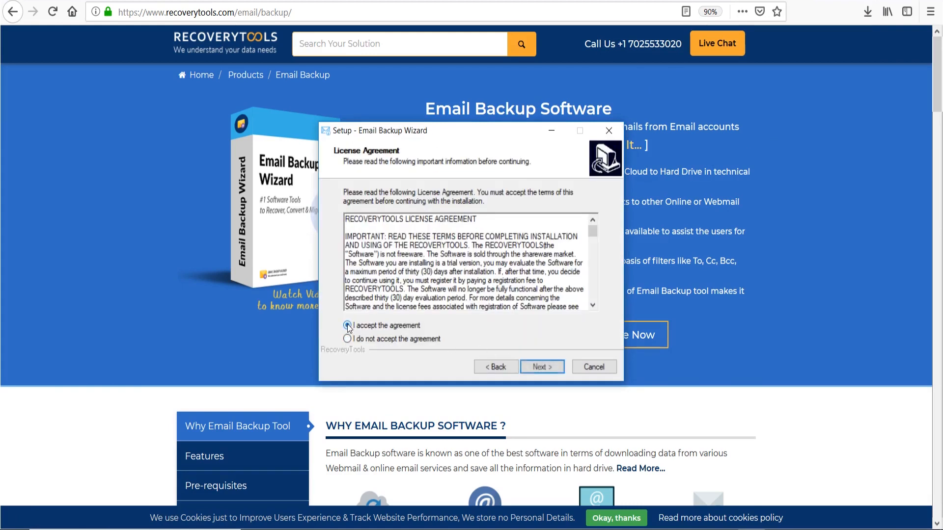
click(347, 325)
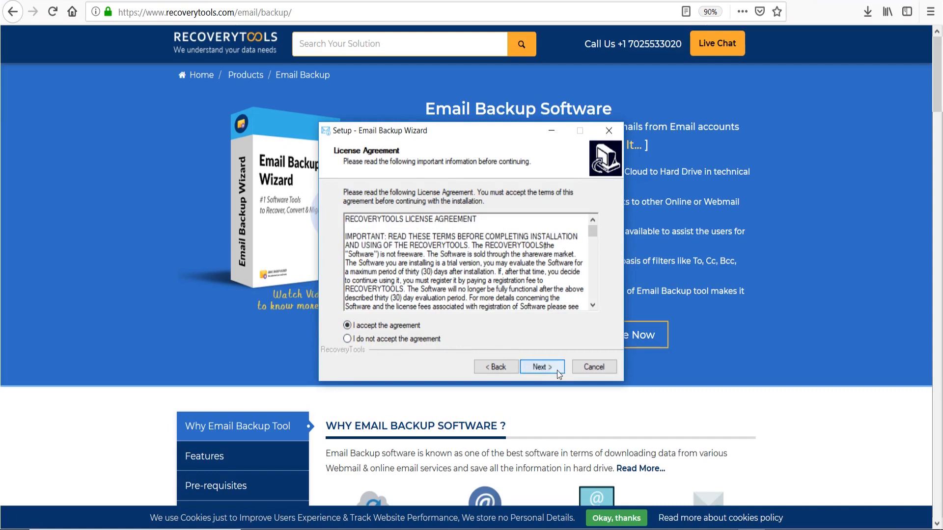
click(542, 366)
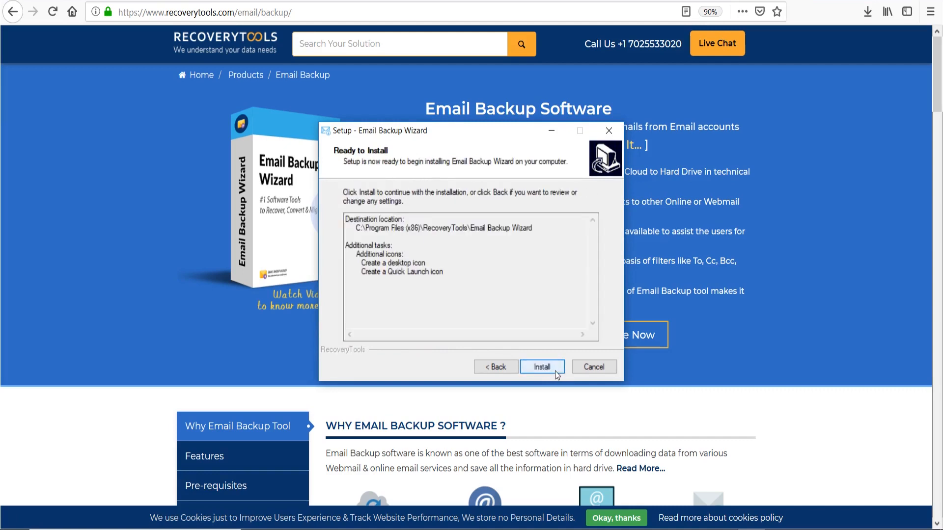
click(541, 367)
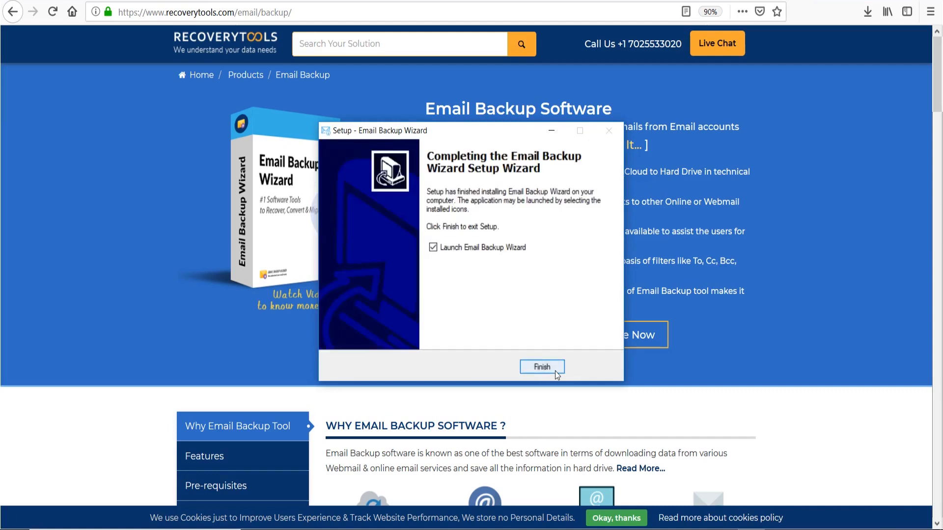
click(542, 367)
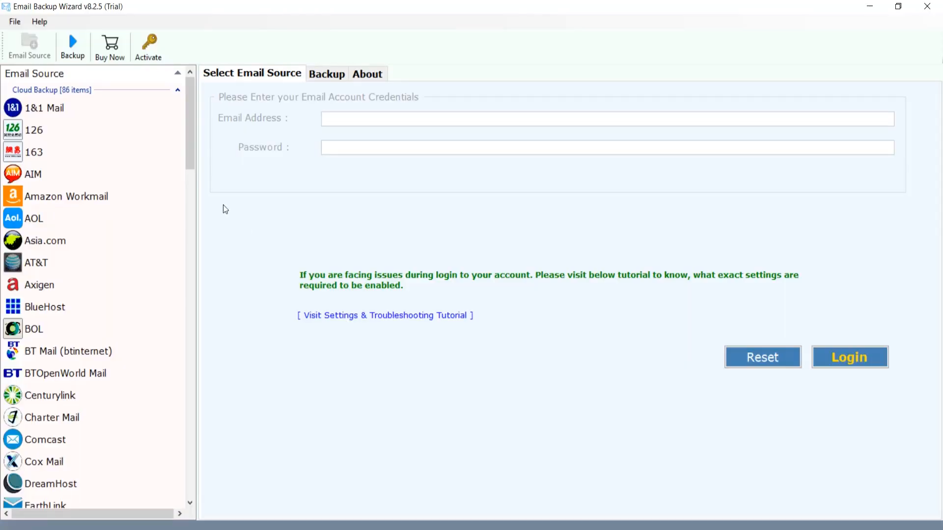
scroll(down, 3)
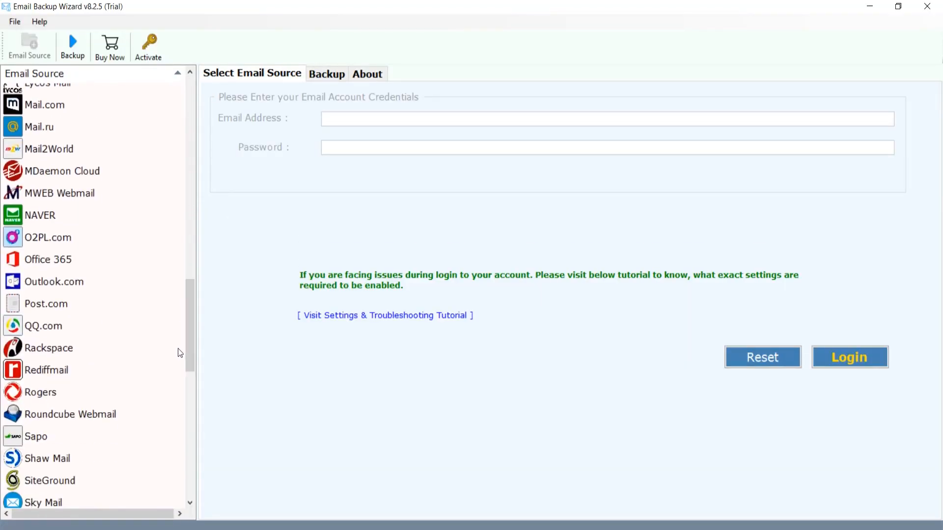
click(48, 348)
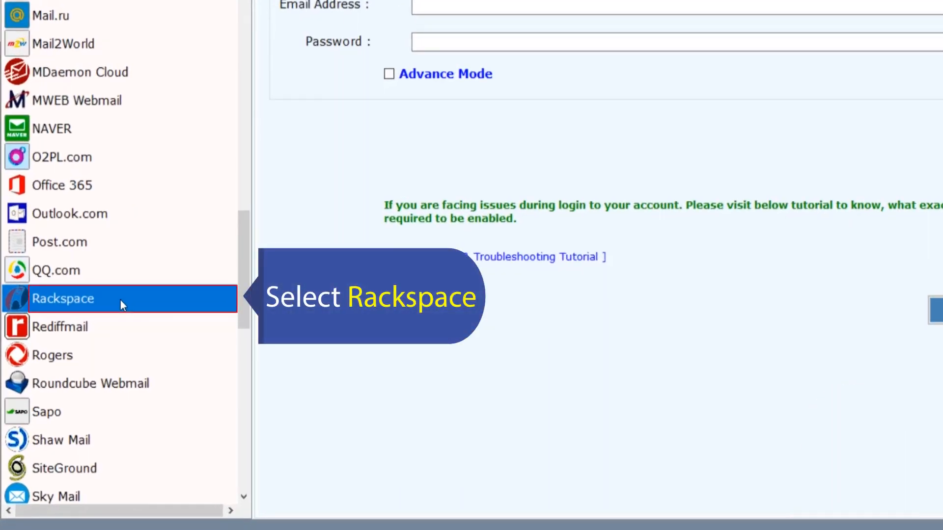
click(121, 299)
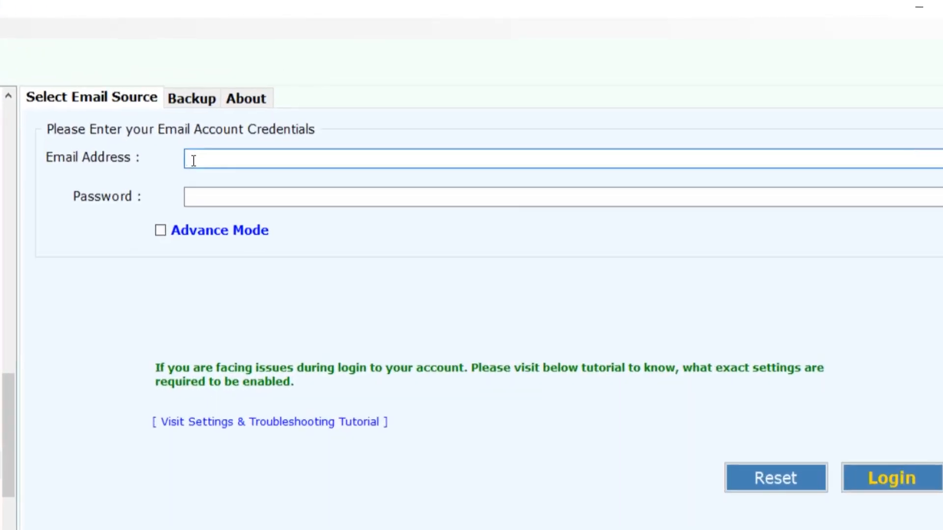
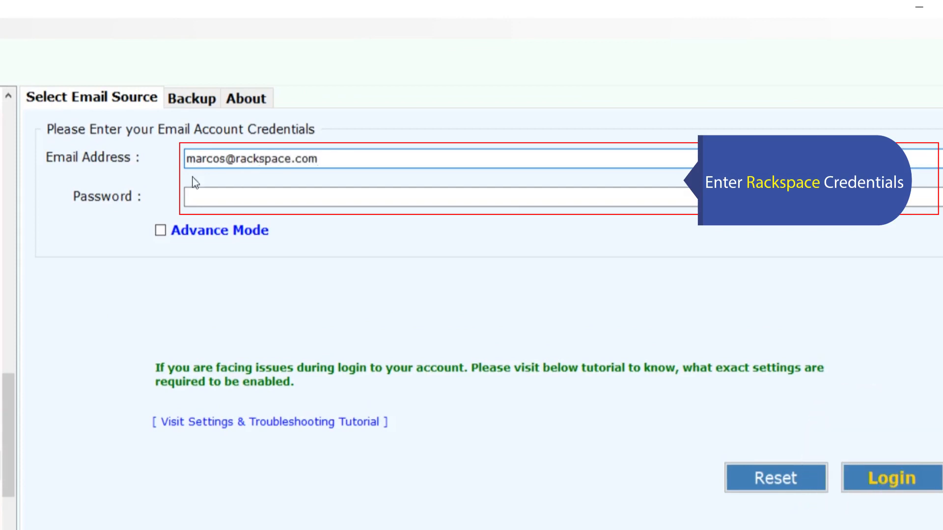
text(password)
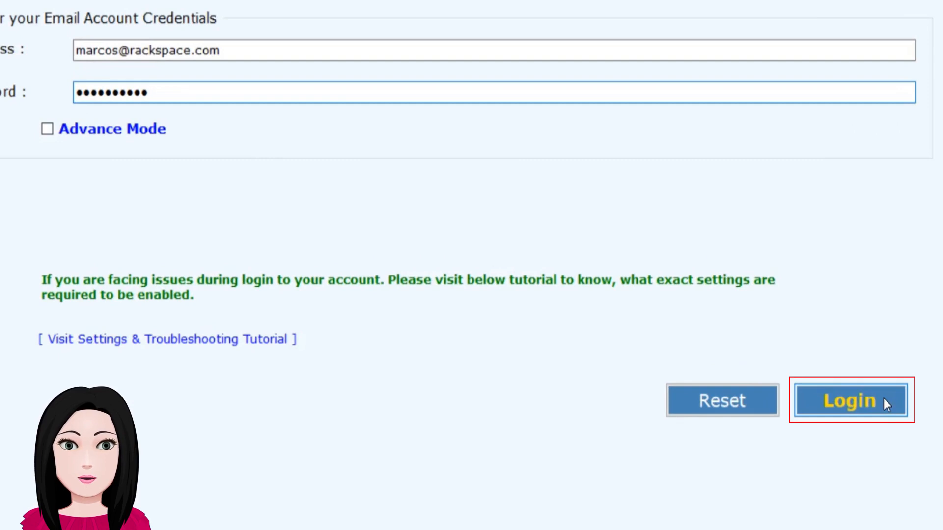
click(850, 401)
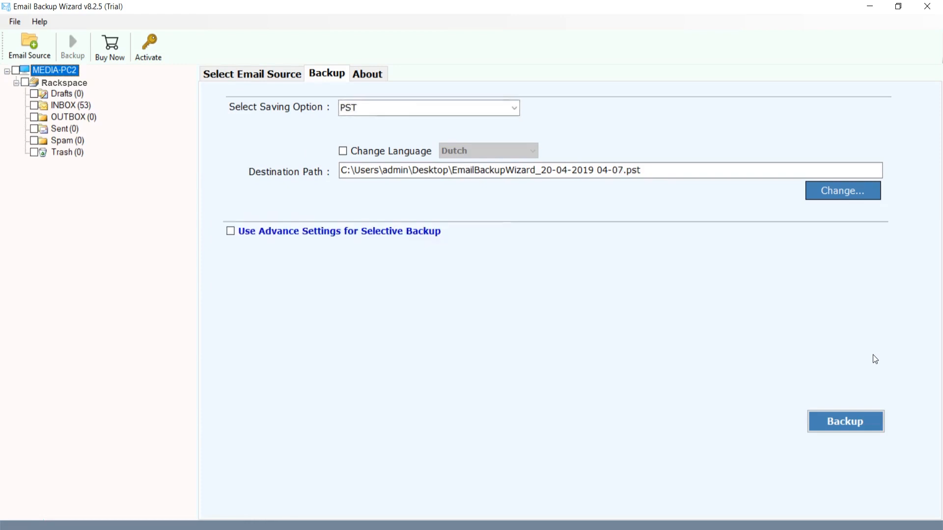
mouse_move(447, 266)
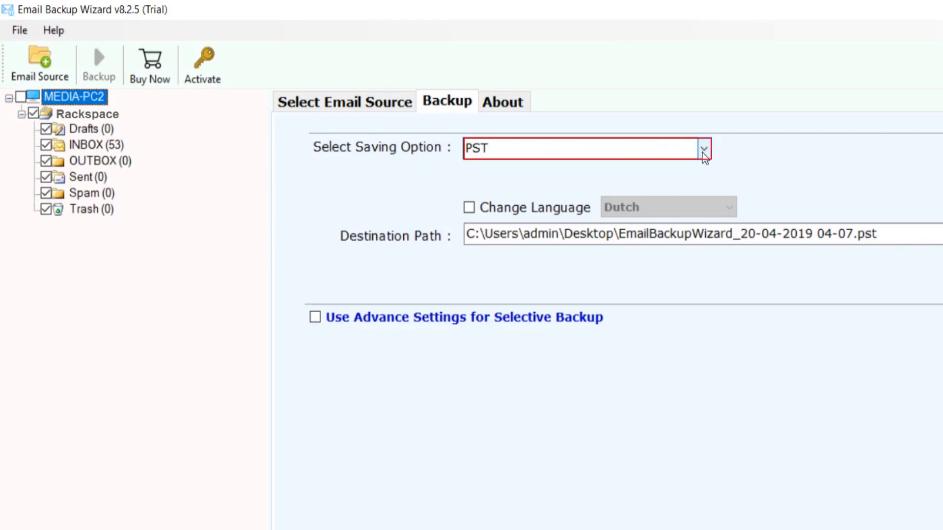
Choose Office 365 from the Select Saving Option dropdown
click(703, 147)
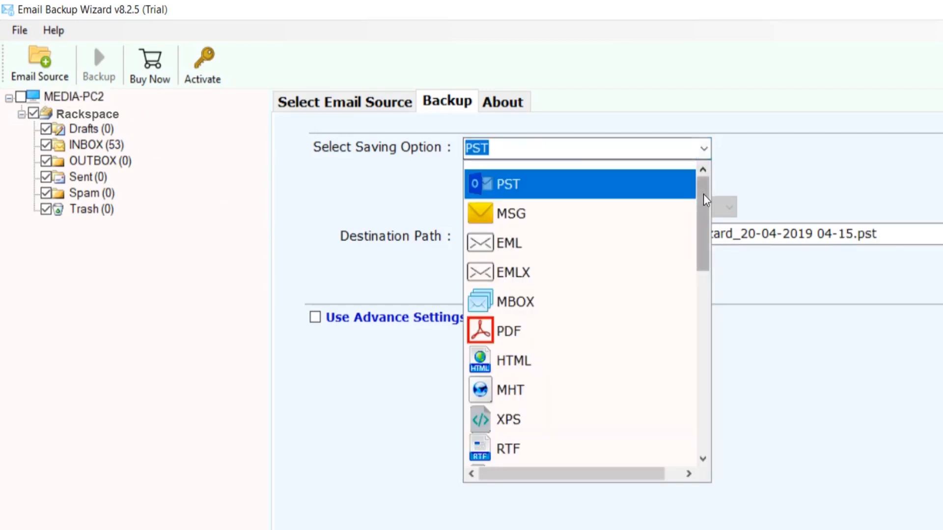
scroll(down, 3)
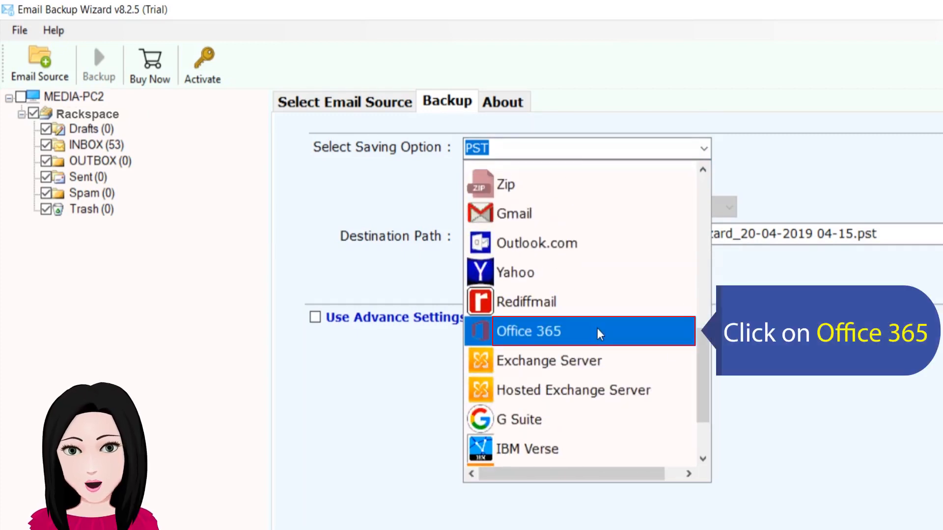
click(528, 332)
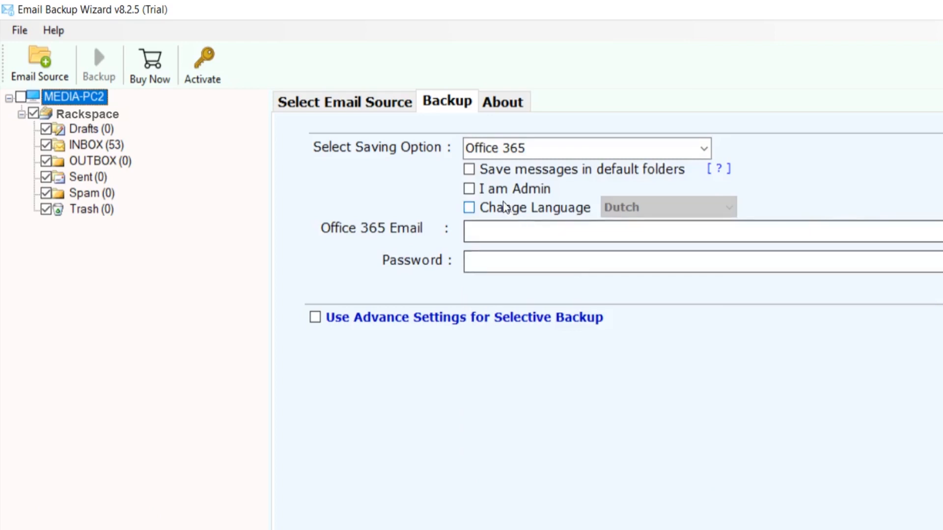
click(469, 169)
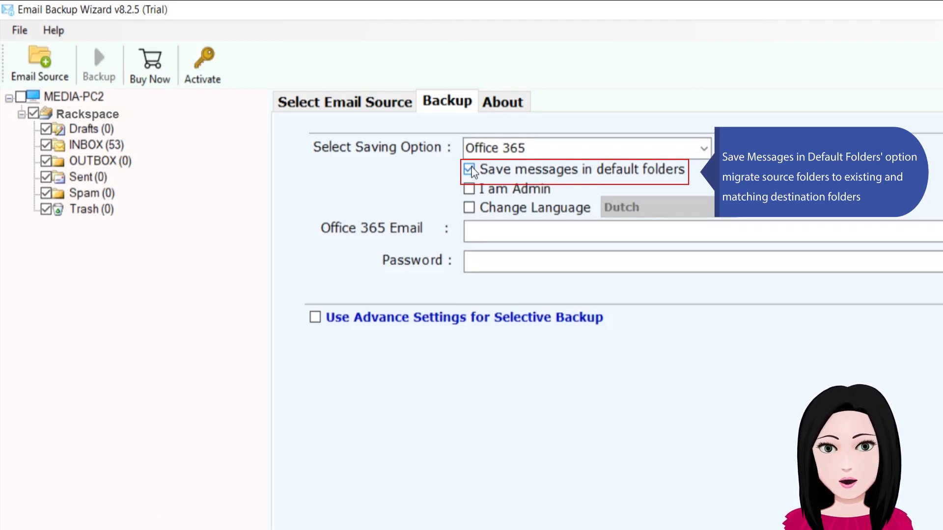
click(469, 169)
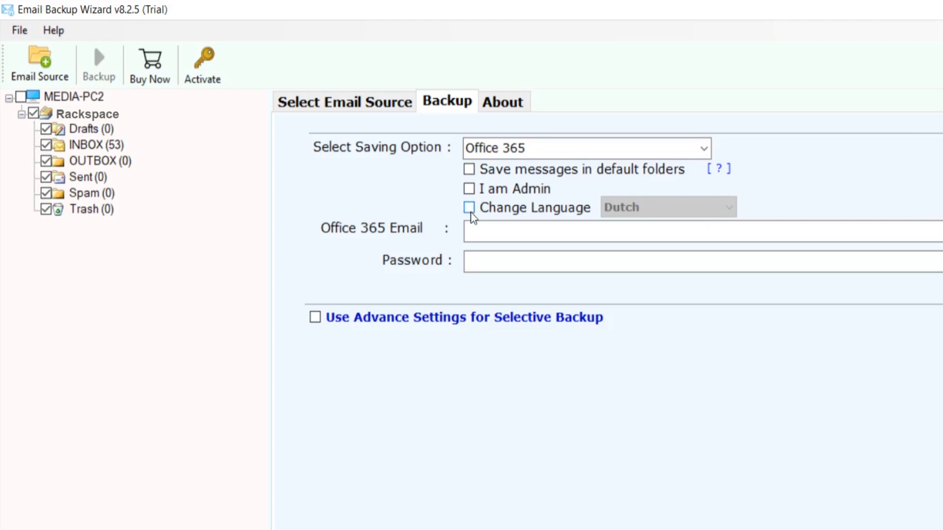
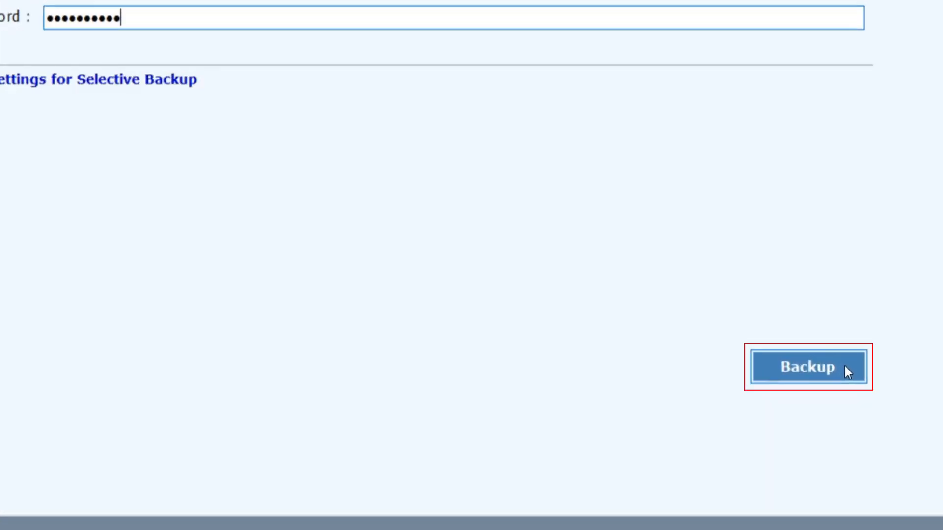
click(809, 367)
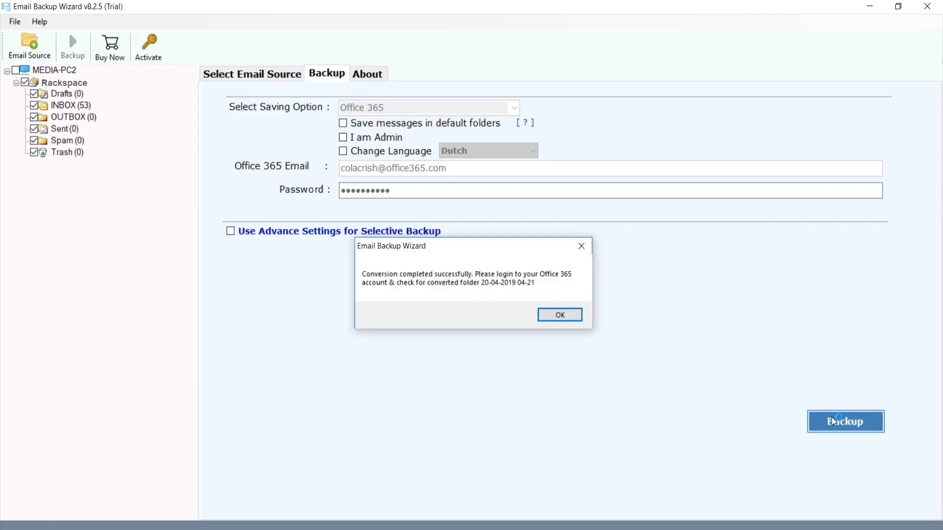
mouse_move(572, 319)
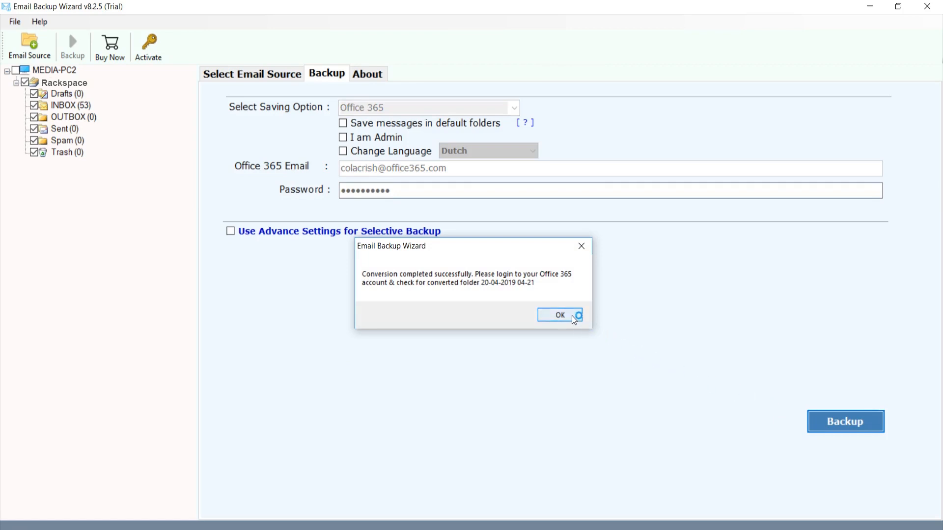
Dismiss the conversion-completed message and the 25-message trial limit notice
click(559, 316)
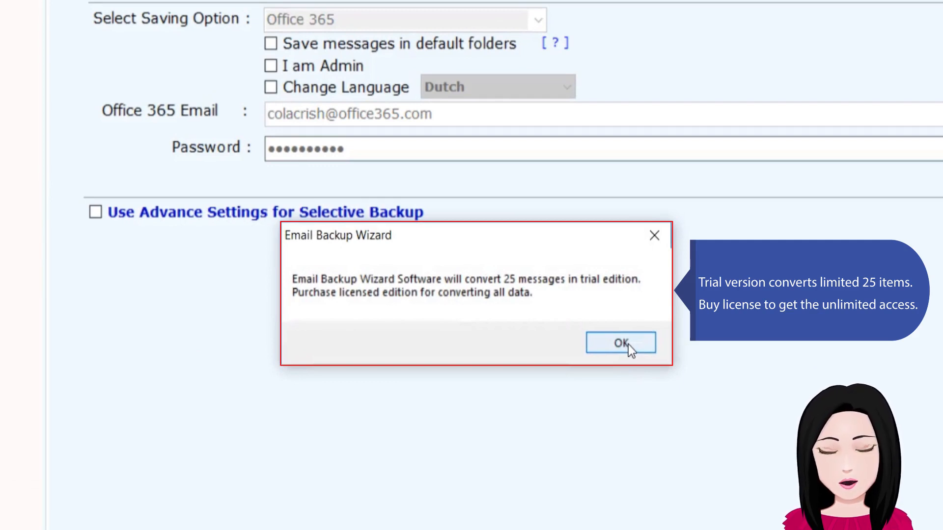
click(620, 343)
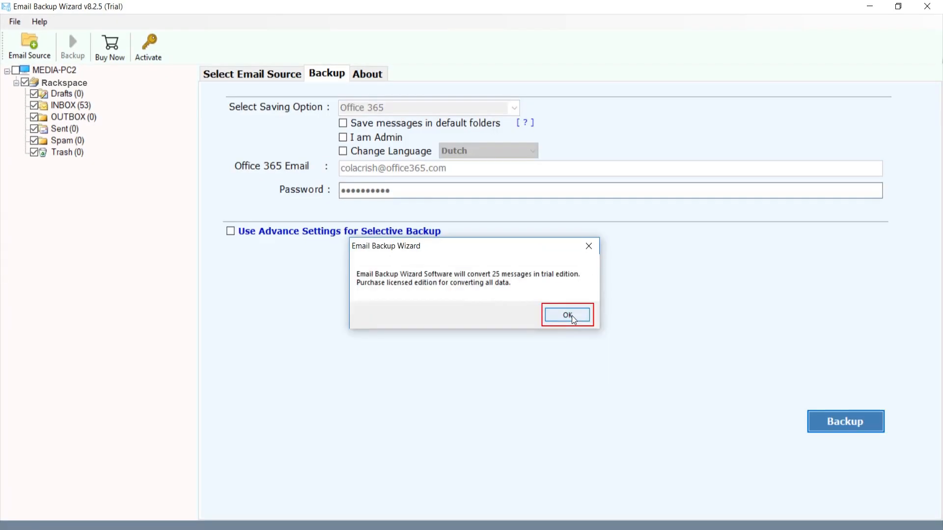
click(566, 315)
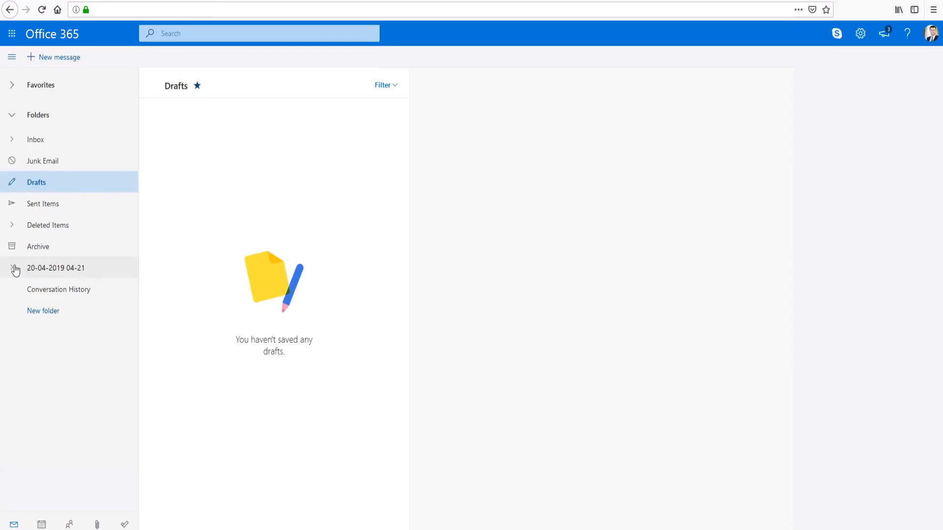
click(11, 268)
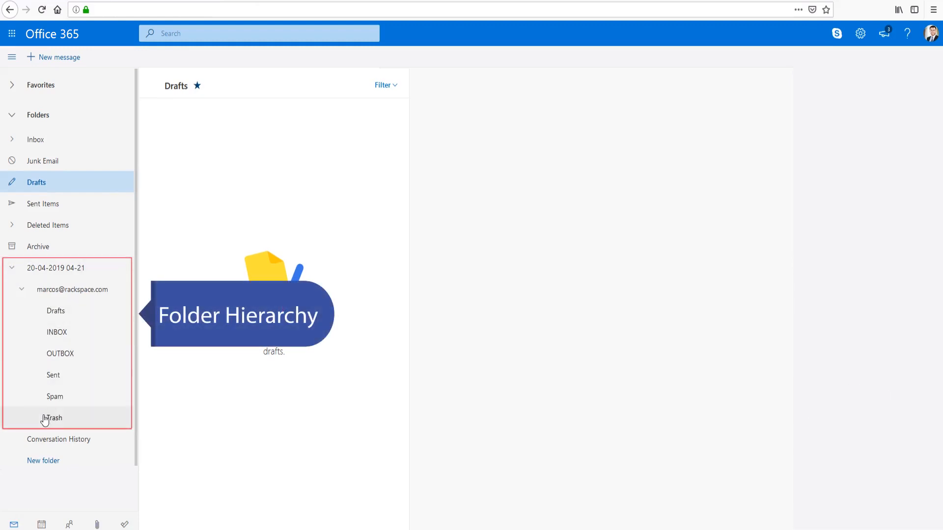
mouse_move(69, 337)
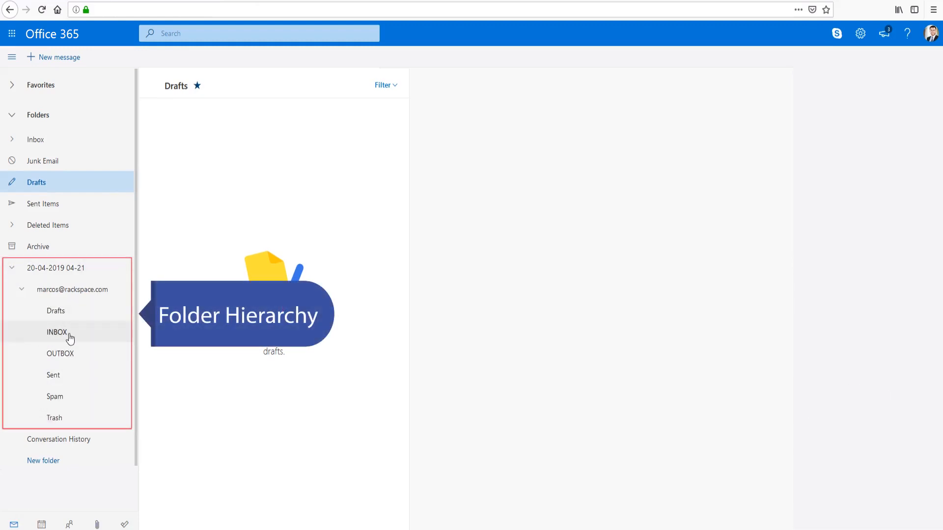
click(57, 332)
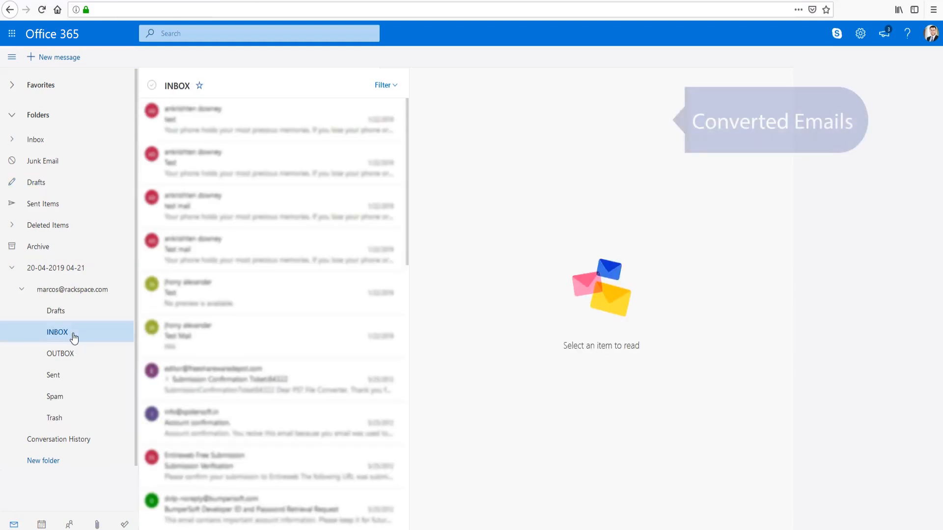